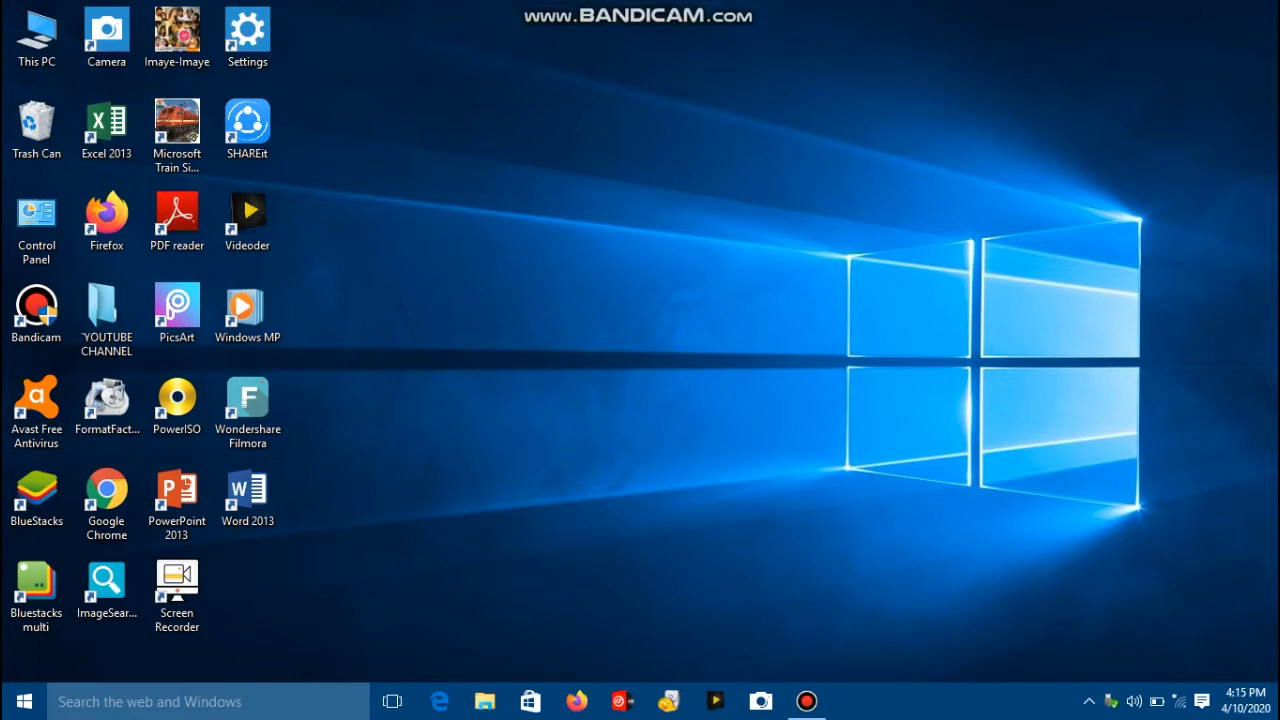
Step: Open This PC, try opening NEW VOLUME (I:), and dismiss the Insert disk prompt
click(36, 30)
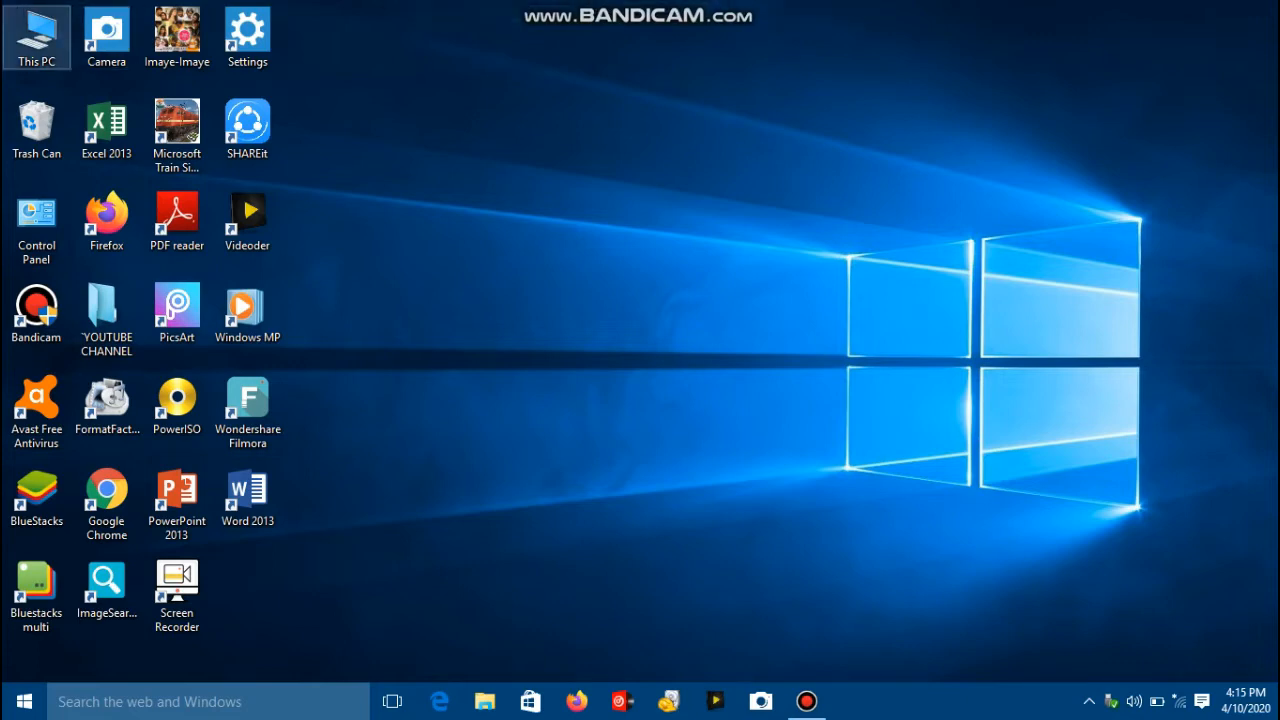
double_click(37, 30)
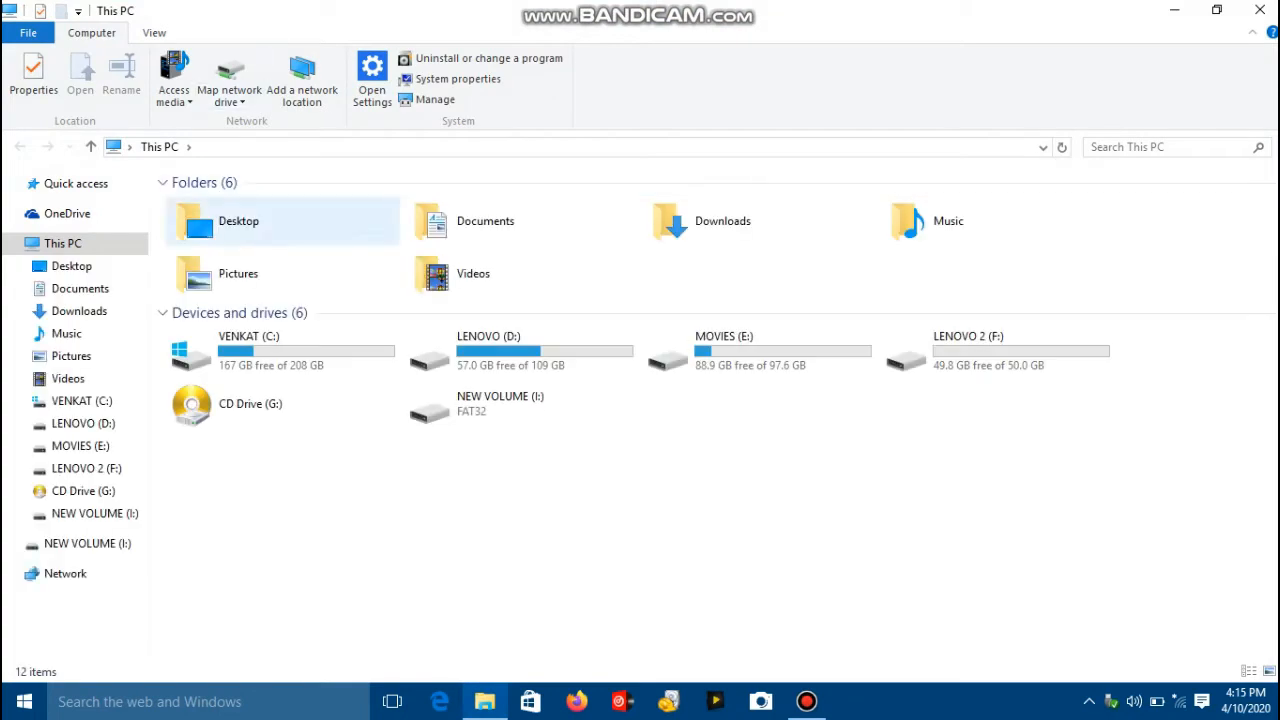
double_click(519, 403)
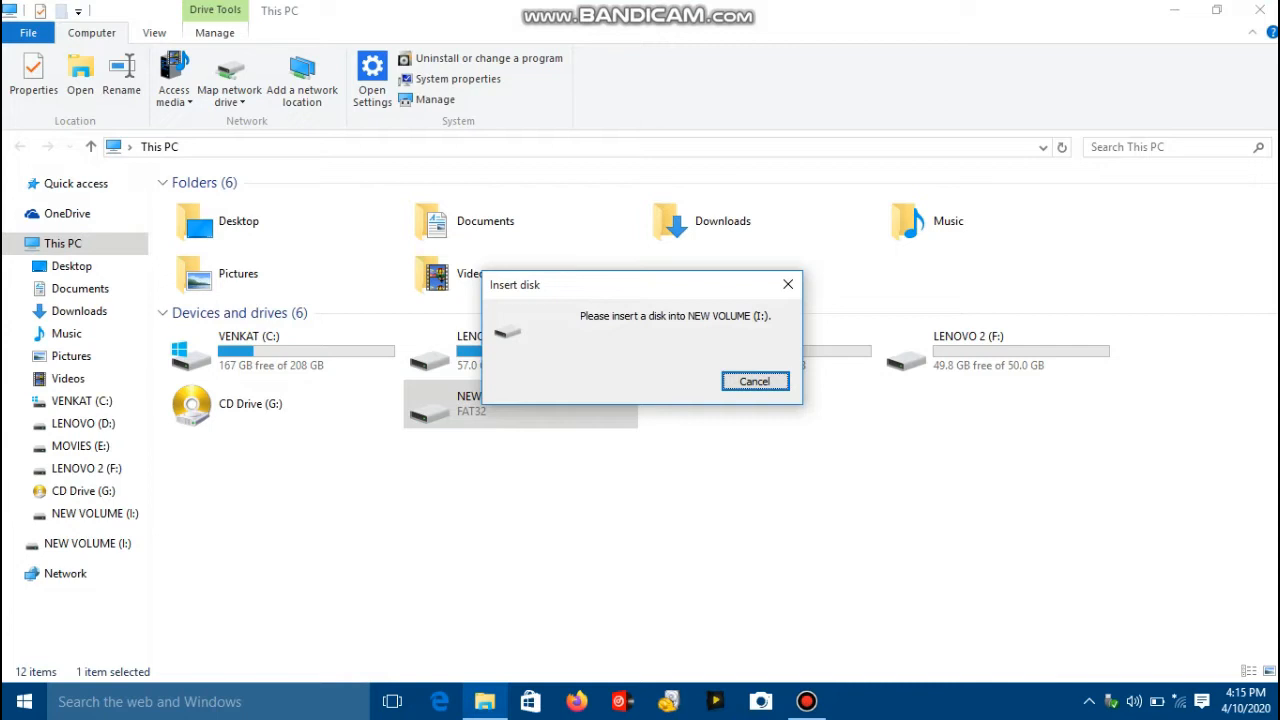
click(158, 147)
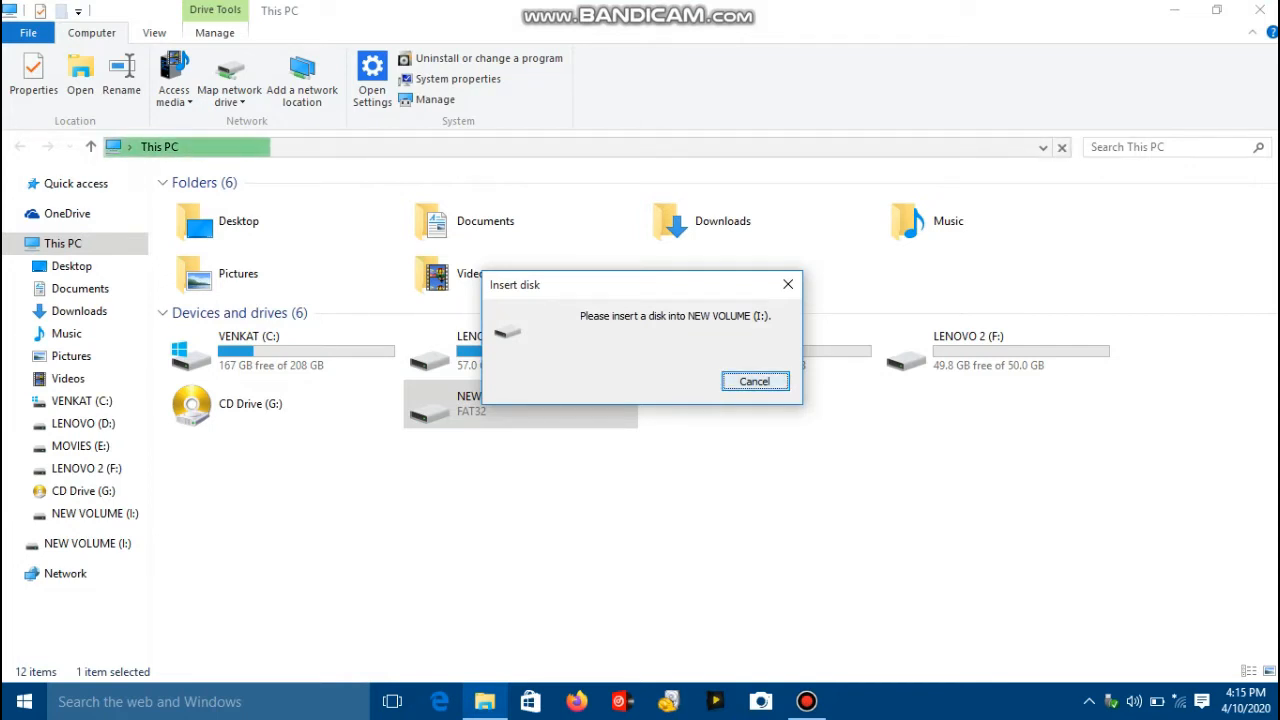
right_click(490, 403)
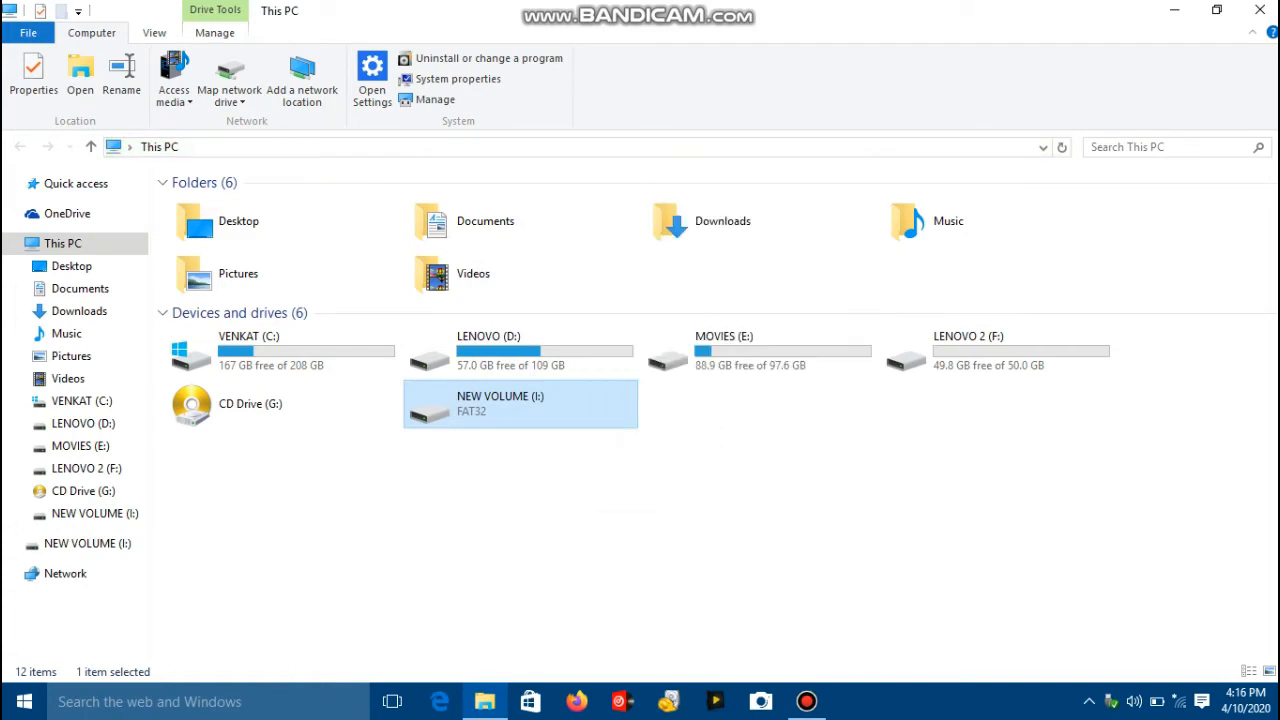
Step: Format NEW VOLUME (I:), confirm erasing its data, and acknowledge the failed-format message
click(200, 633)
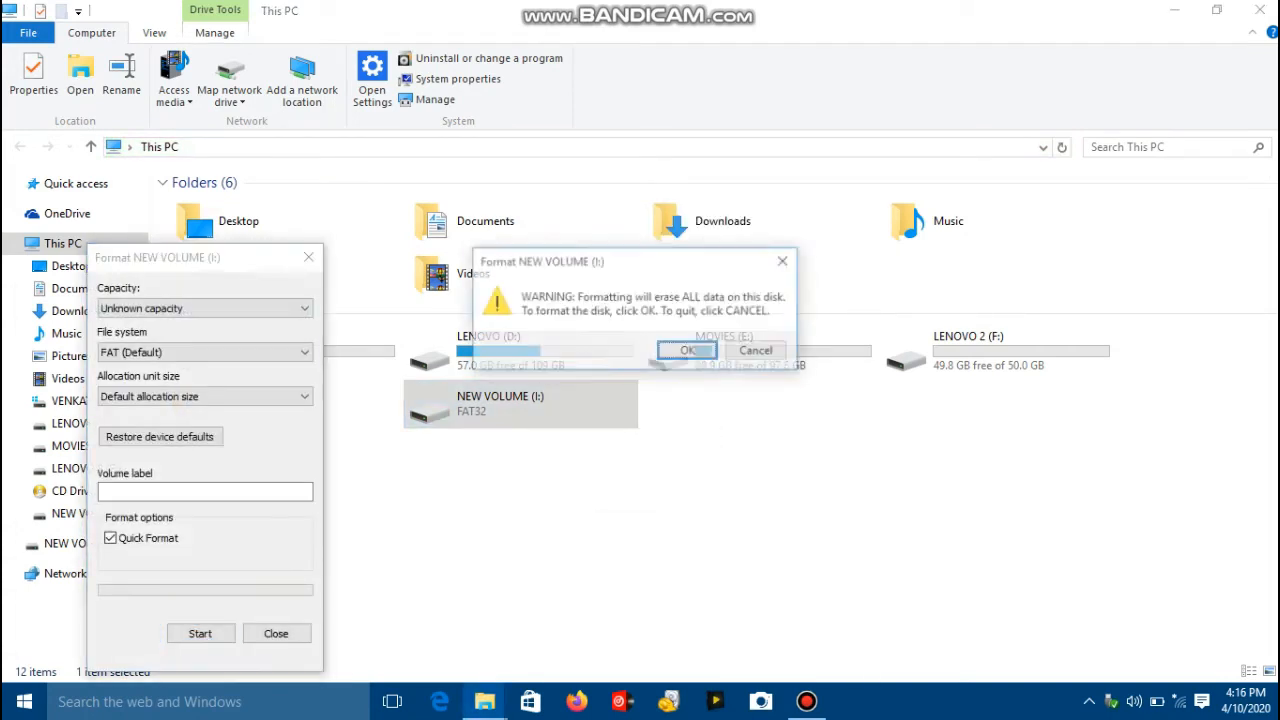
click(685, 350)
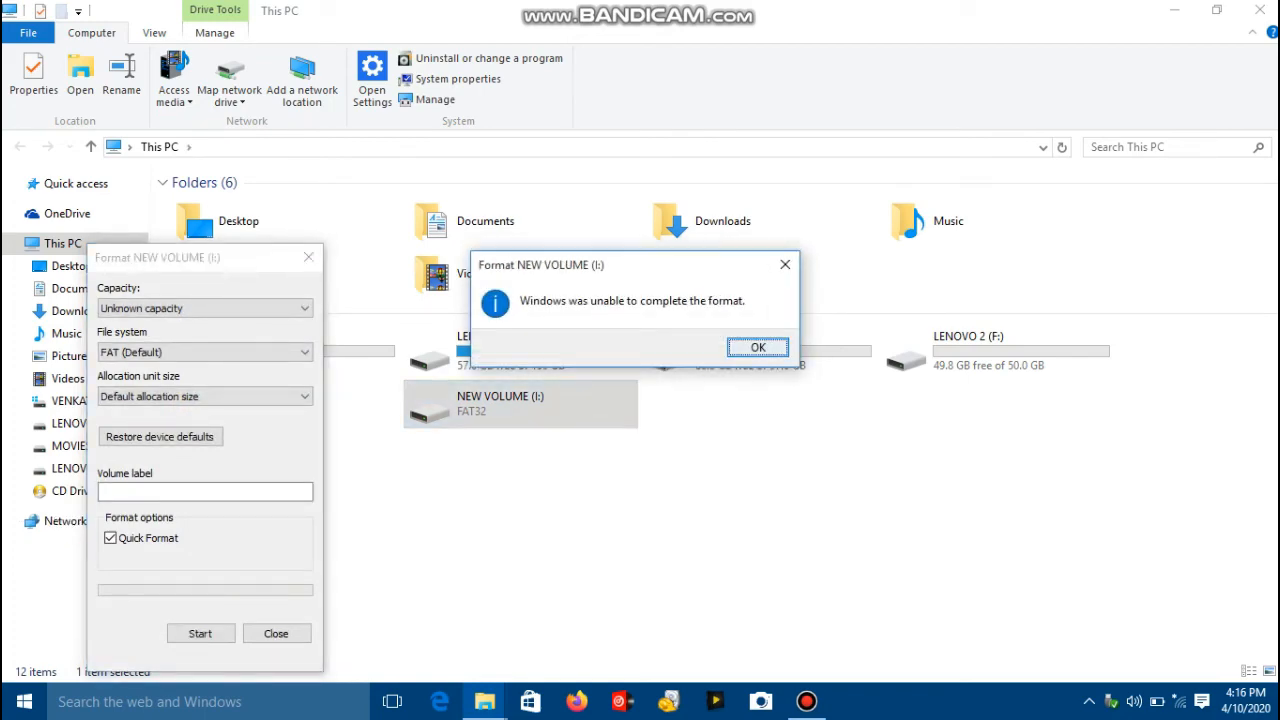
click(757, 347)
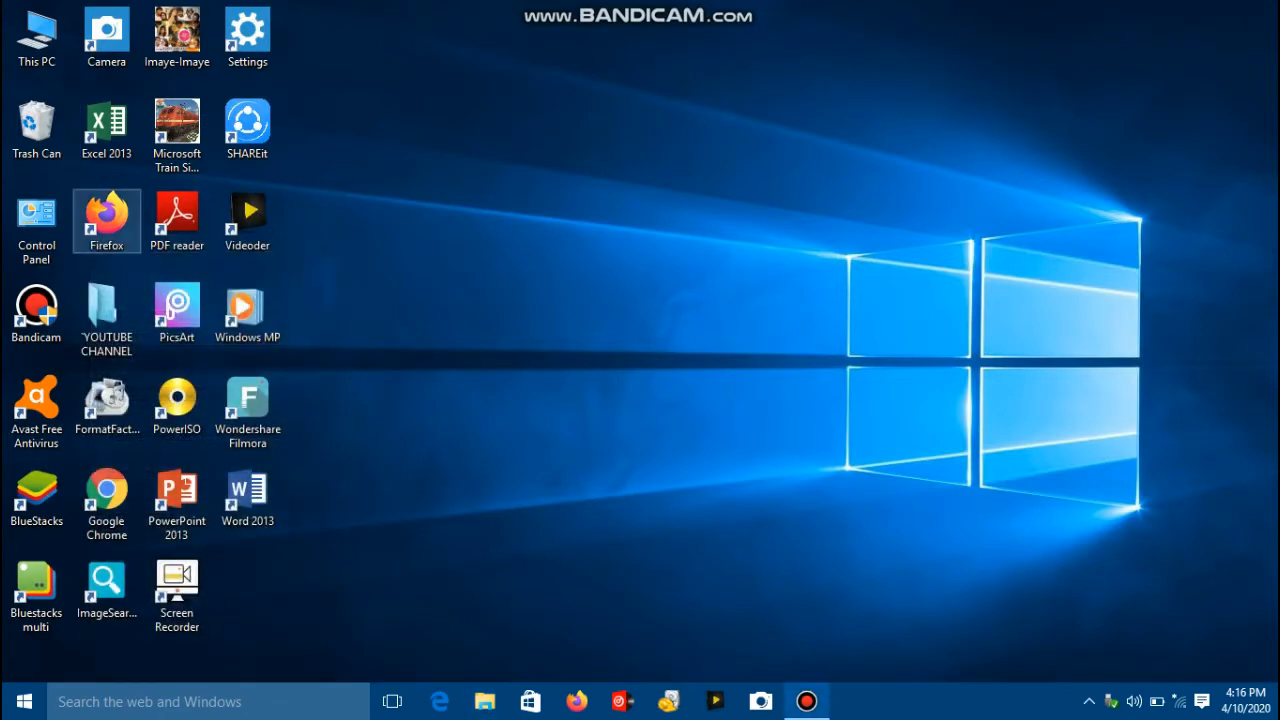
Step: Search Control Panel for 'disk' and launch 'Create and format hard disk partitions'
double_click(36, 210)
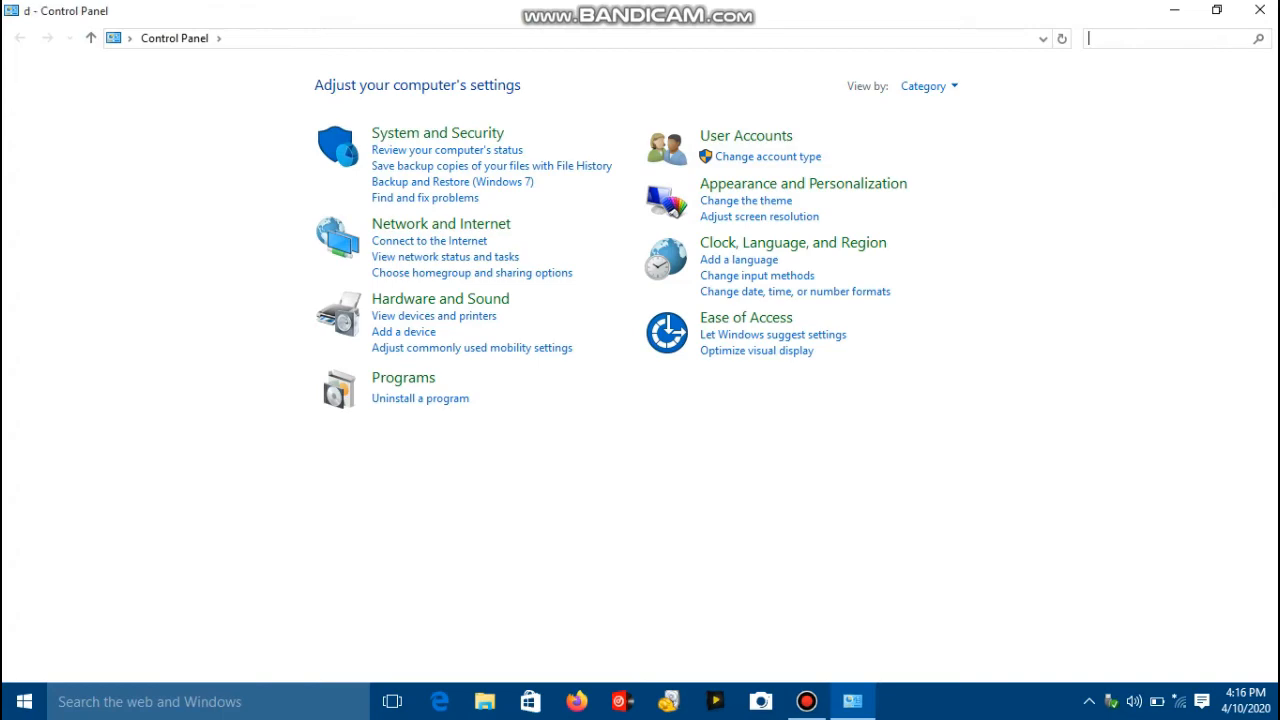
text(disk)
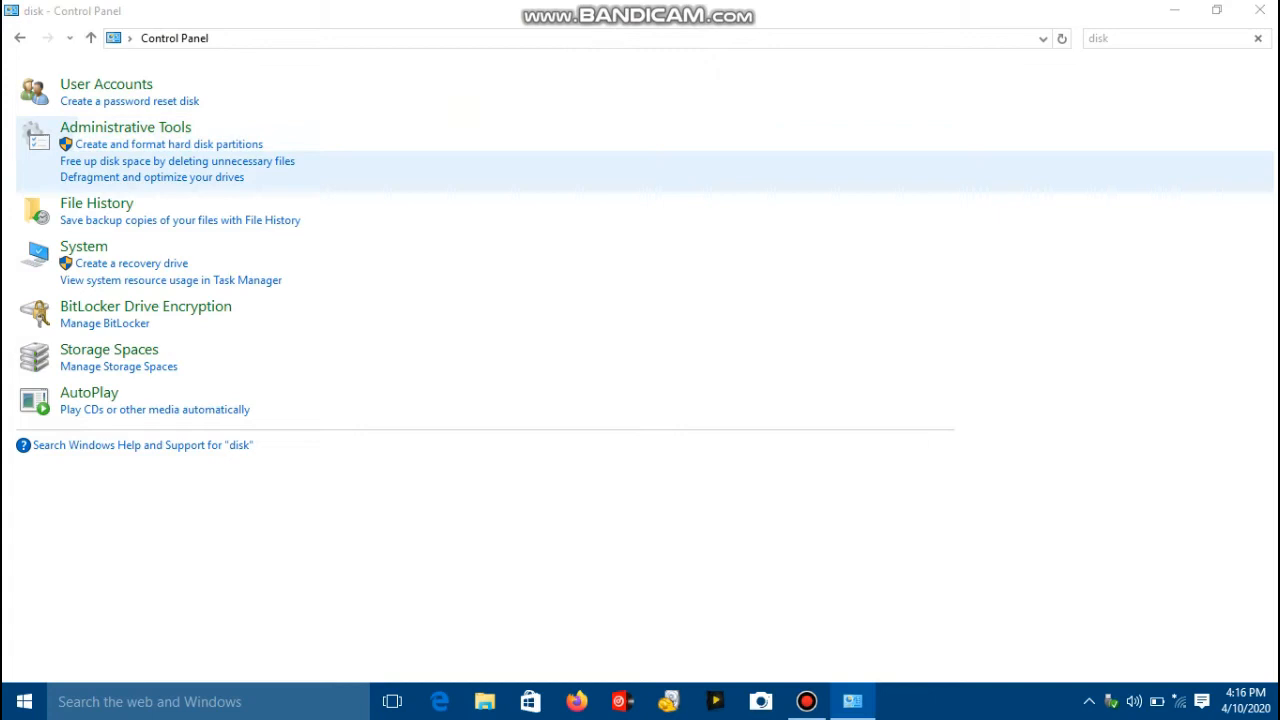
click(170, 143)
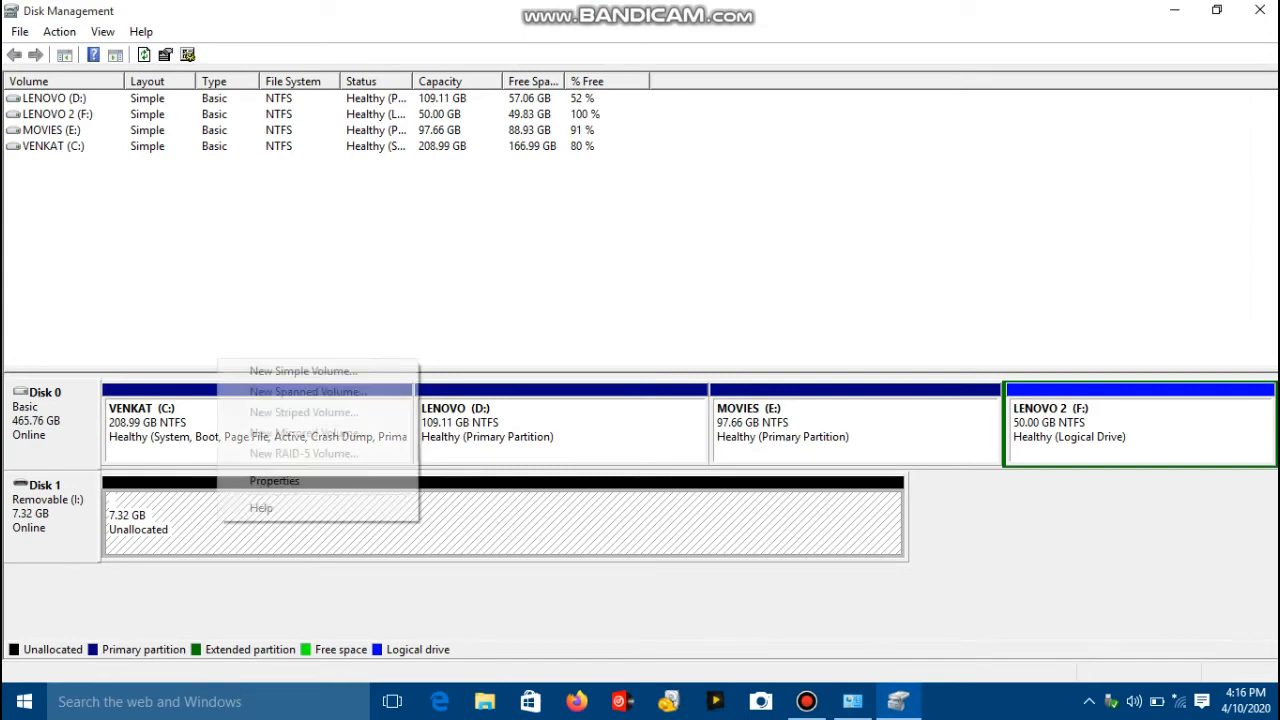
Step: Start a New Simple Volume on unallocated Disk 1 and accept the full 7494 MB size
click(303, 370)
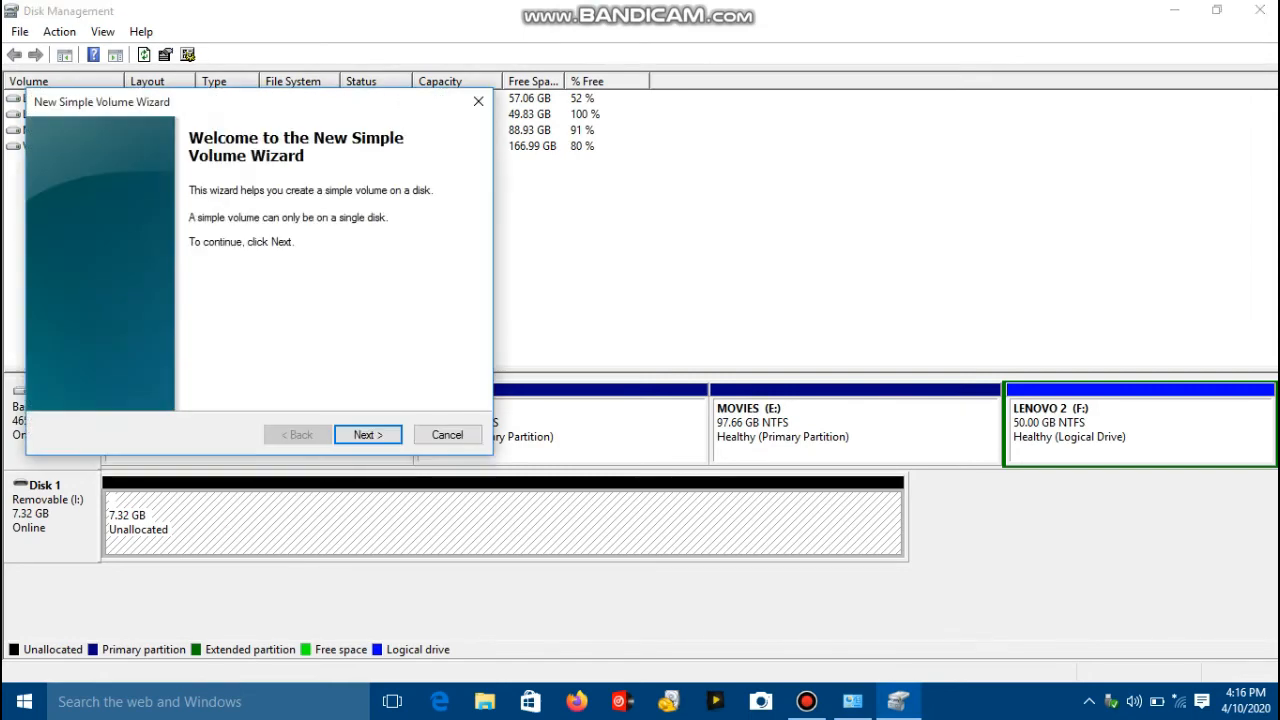
click(367, 434)
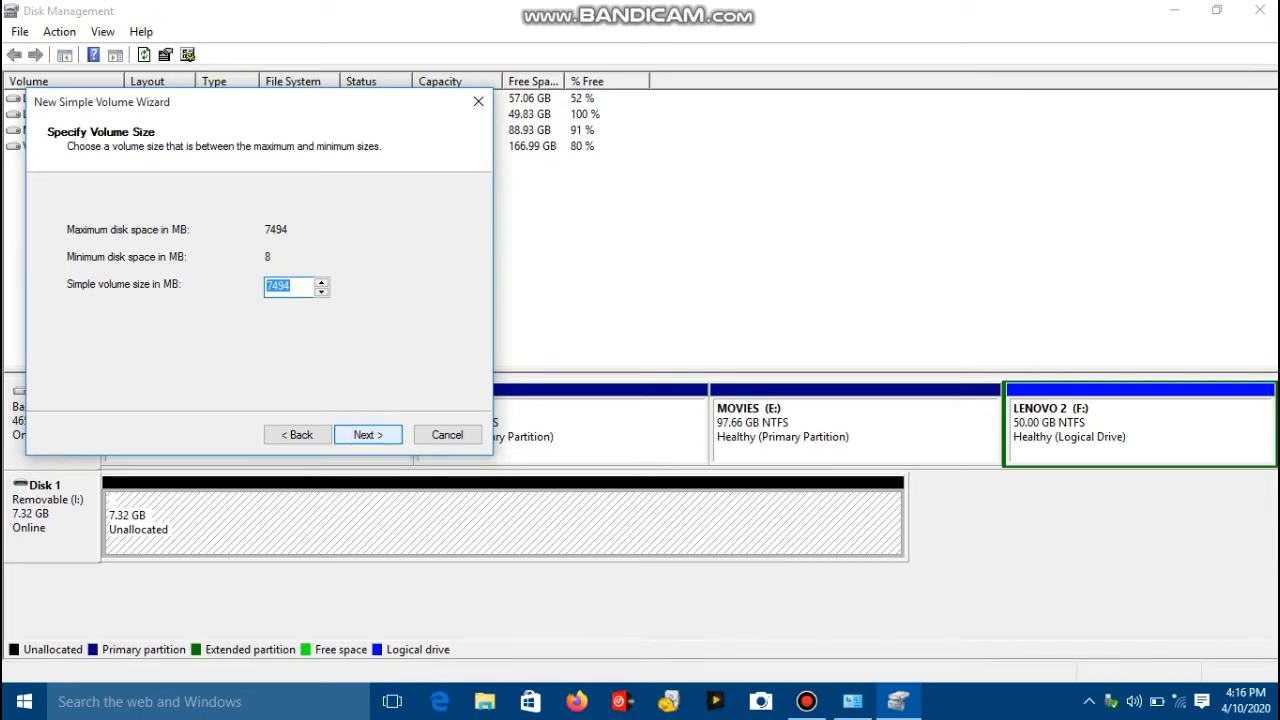
click(367, 434)
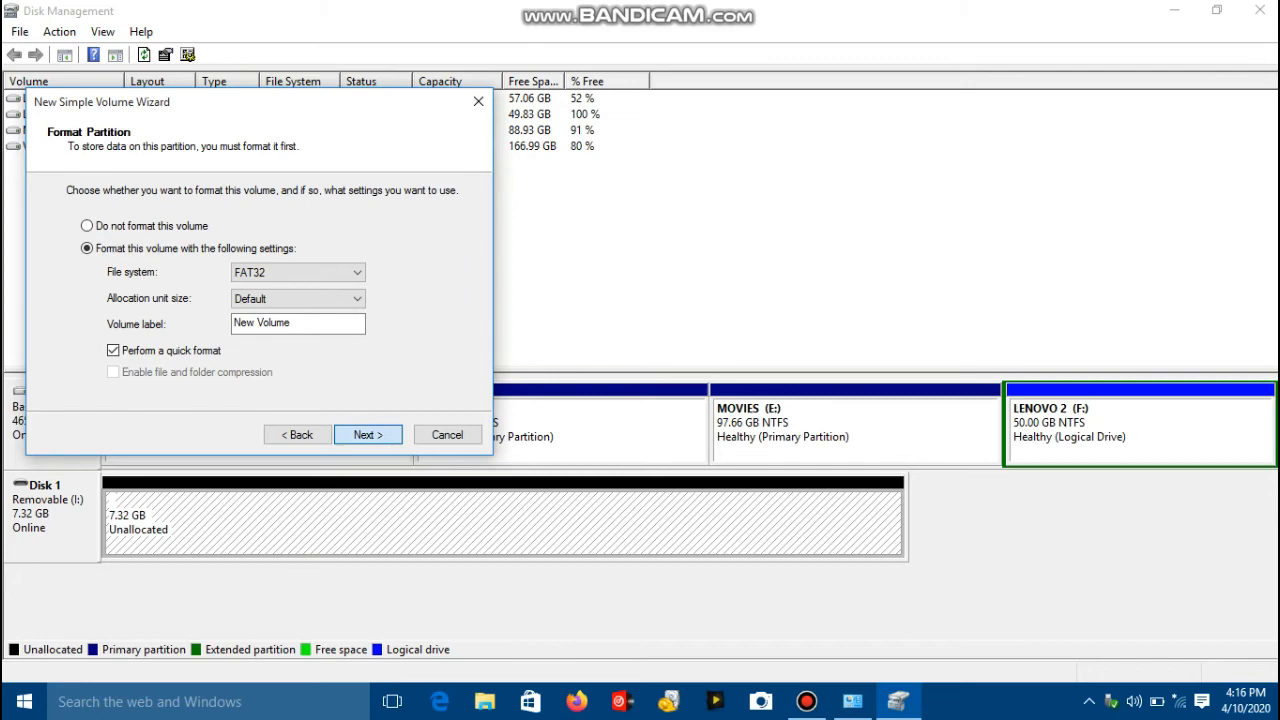